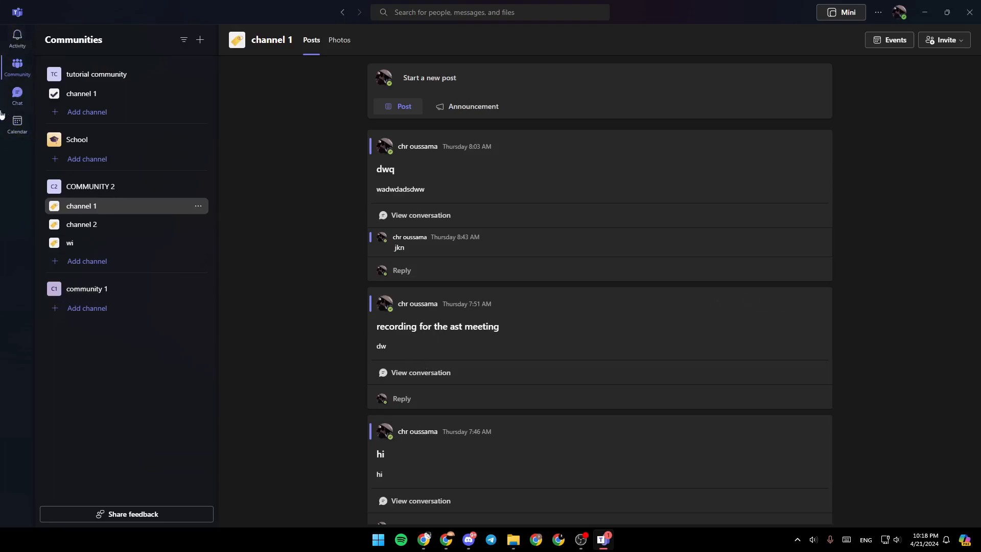
pyautogui.moveTo(17, 34)
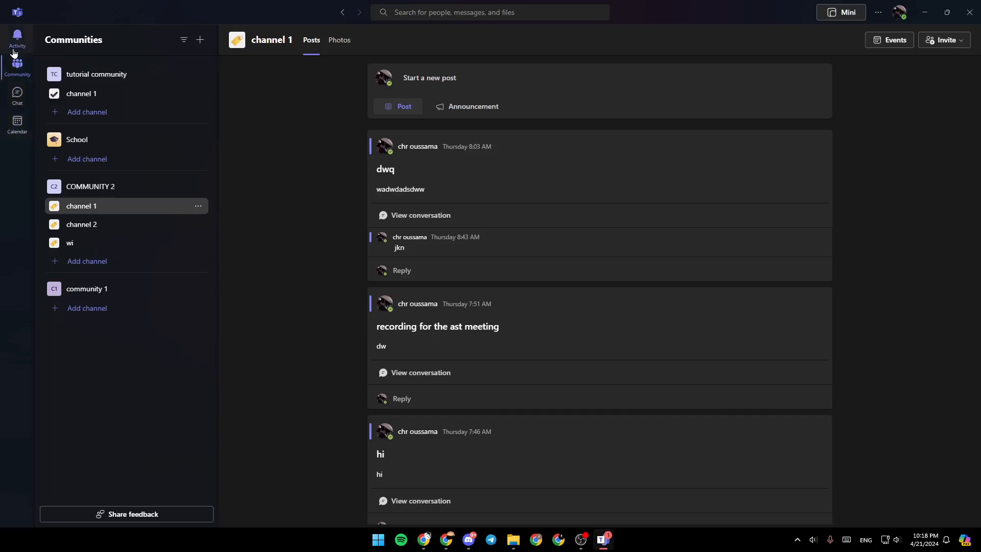
pyautogui.moveTo(18, 98)
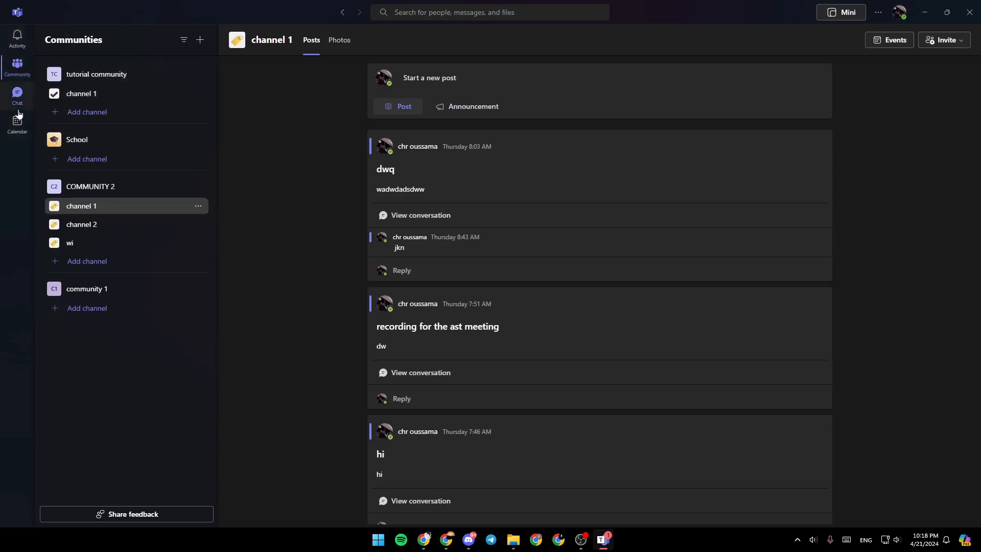
pyautogui.moveTo(17, 122)
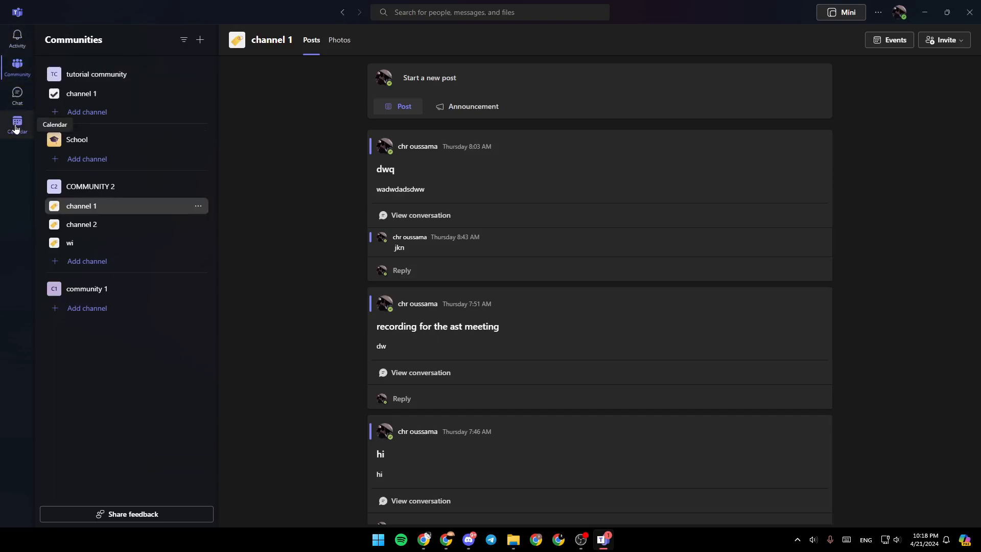
pyautogui.moveTo(18, 67)
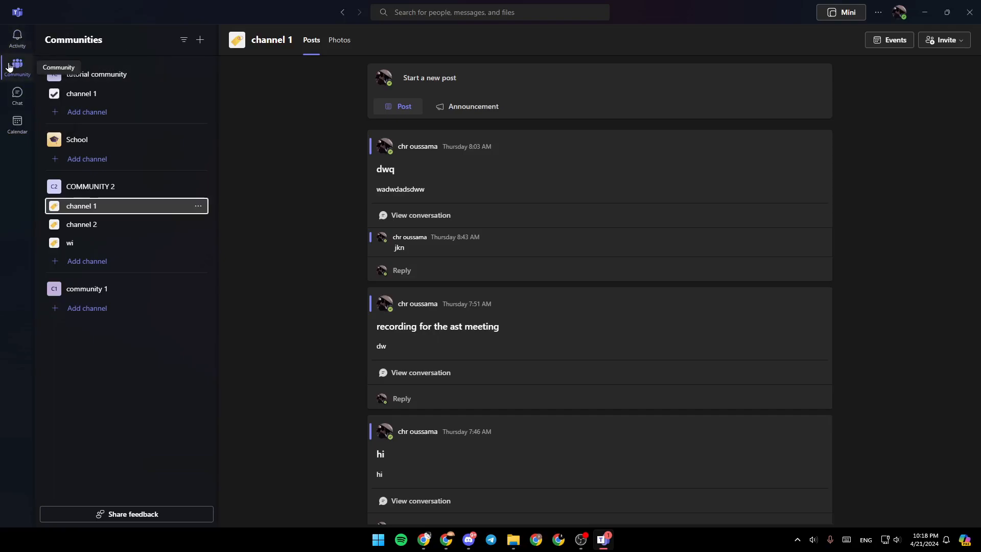
pyautogui.moveTo(114, 267)
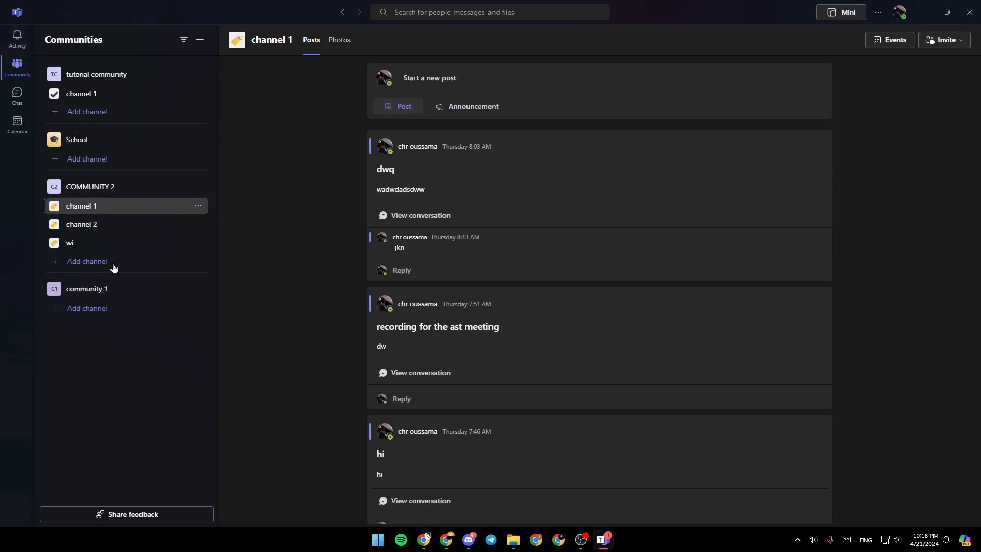
# - Open the full conversation of the dwq post in COMMUNITY 2's channel 1
pyautogui.click(81, 93)
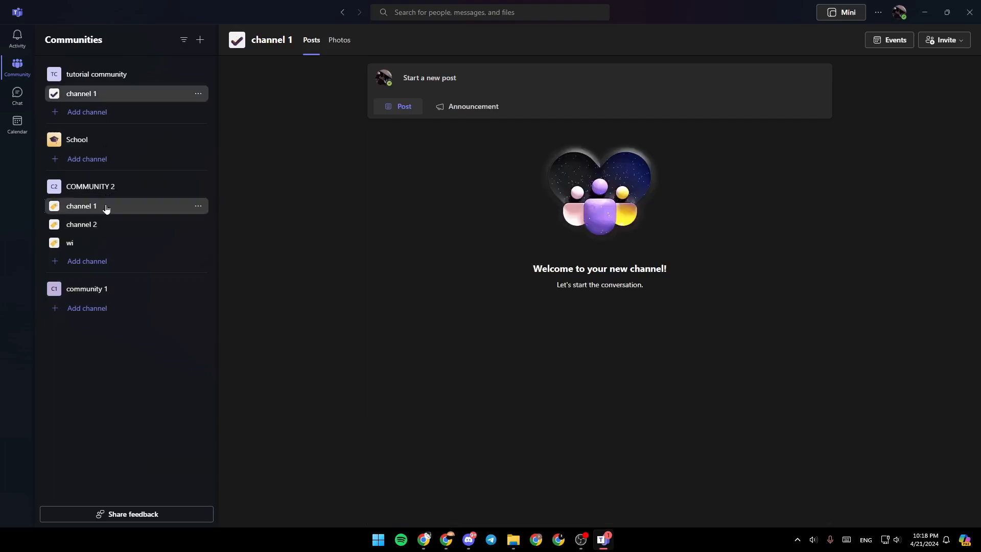
pyautogui.click(81, 205)
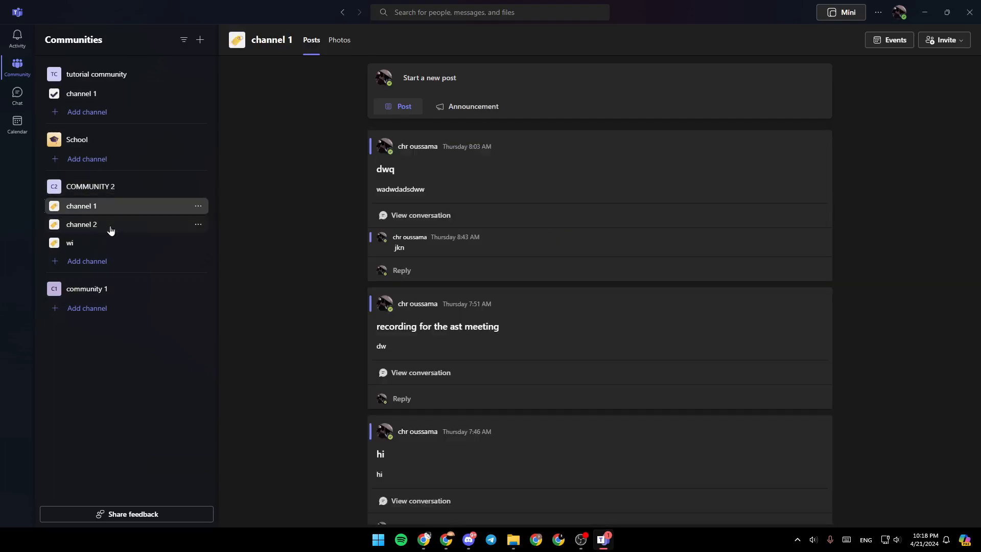
pyautogui.moveTo(664, 322)
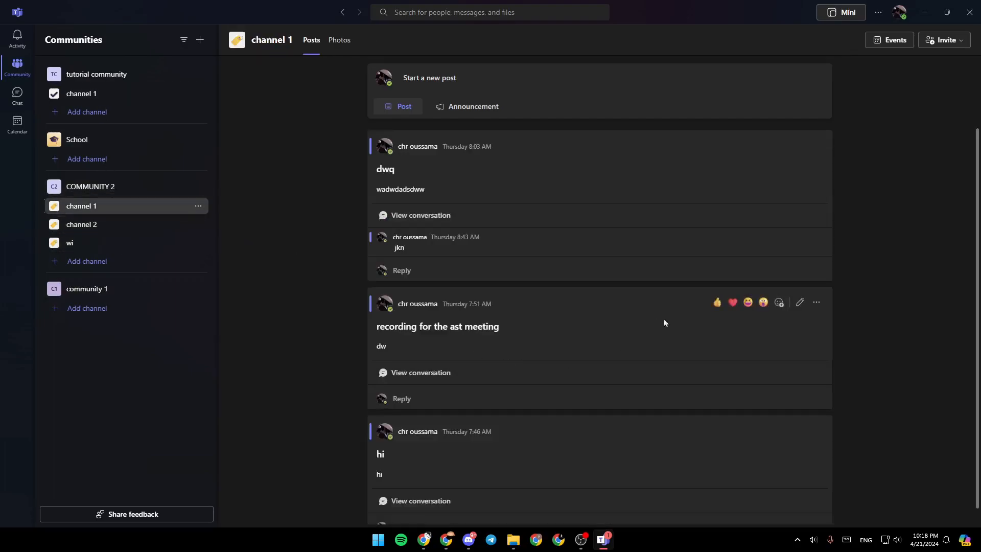
pyautogui.moveTo(405, 107)
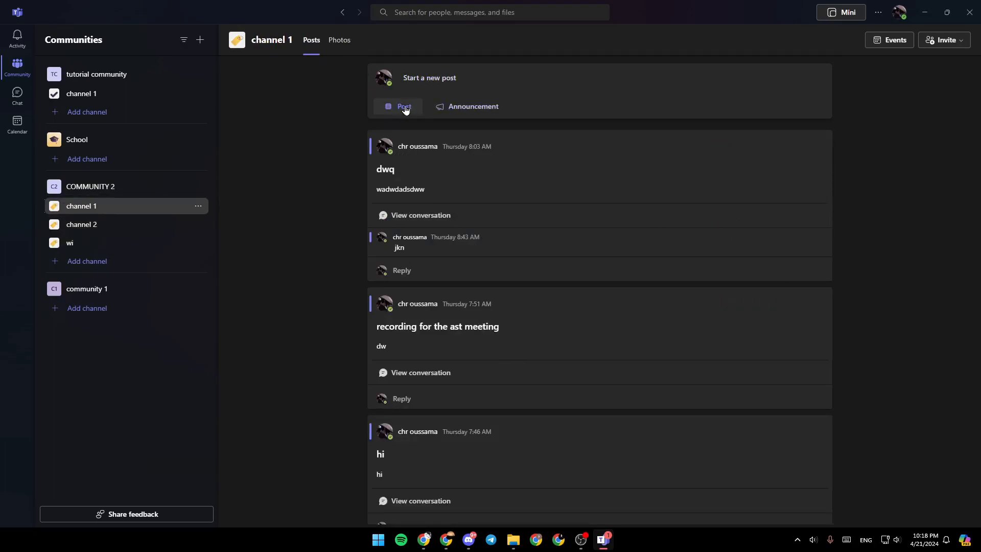
pyautogui.moveTo(420, 215)
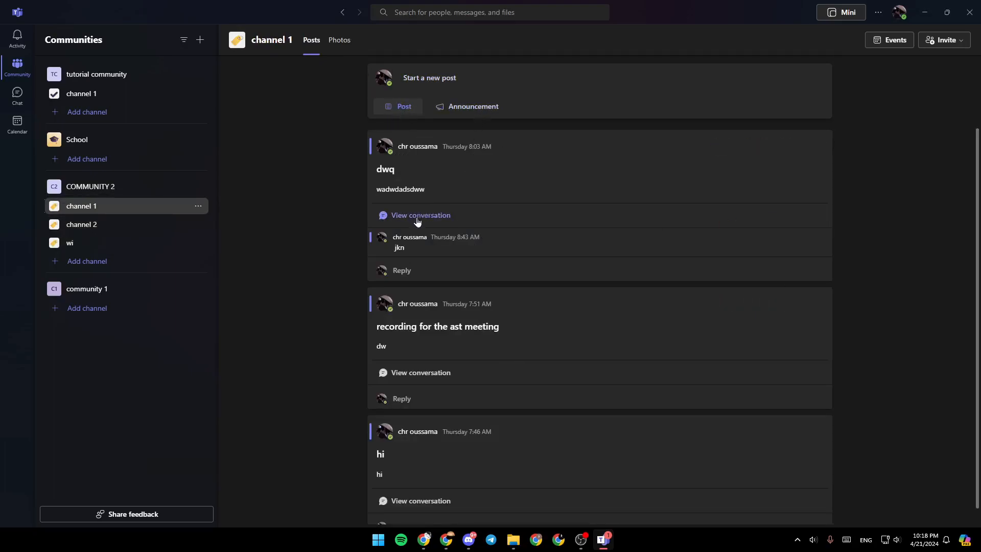
pyautogui.click(420, 215)
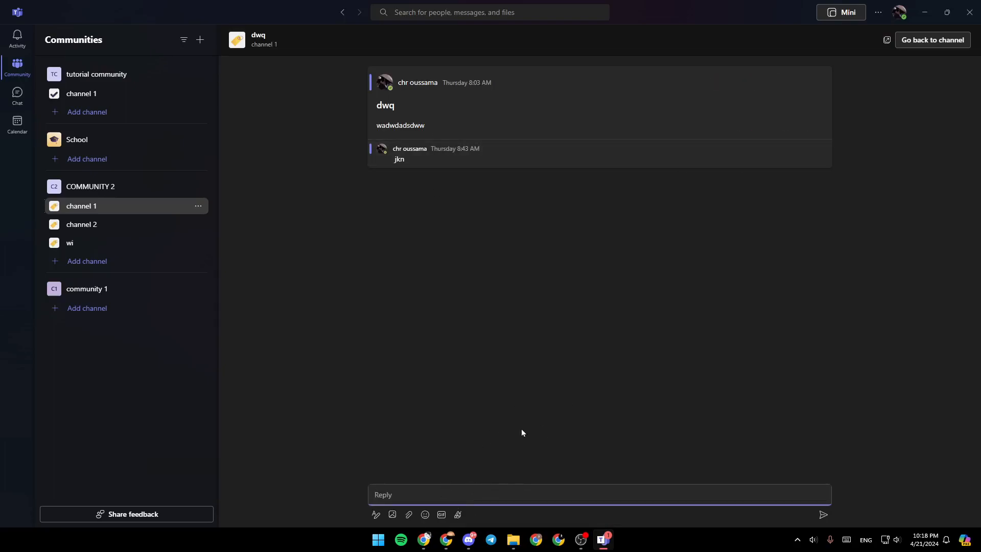
pyautogui.moveTo(798, 166)
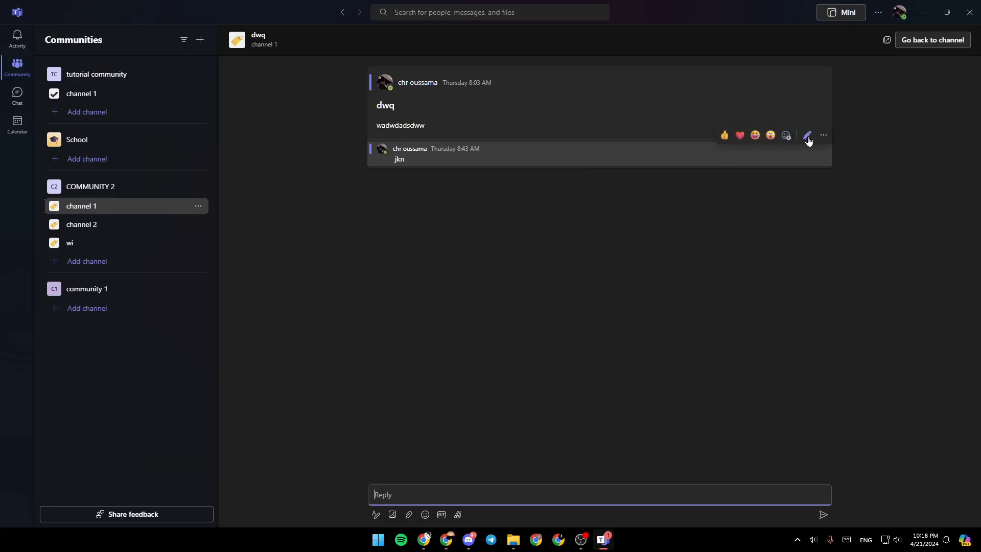
pyautogui.moveTo(823, 136)
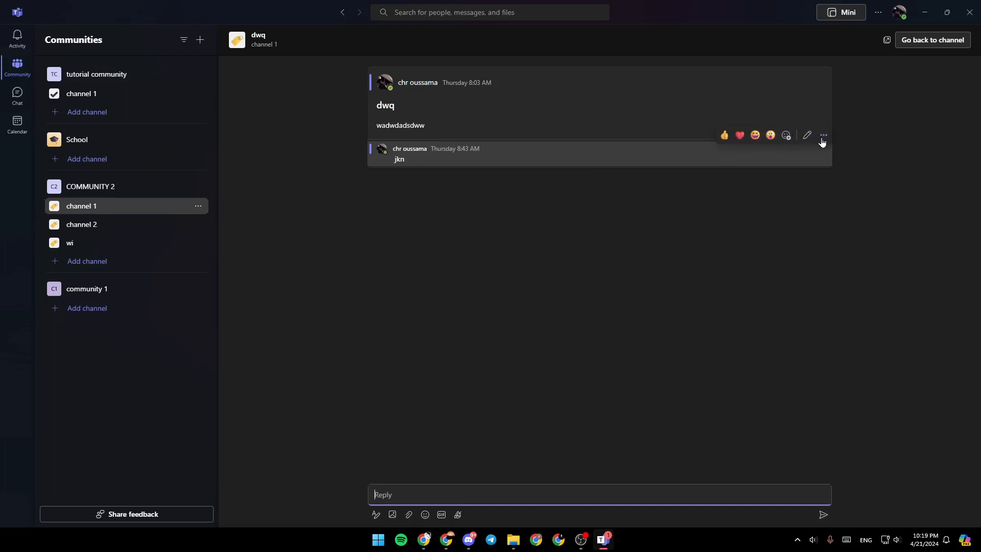
# - Delete the jkn reply from the dwq conversation and switch to Chat
pyautogui.click(821, 135)
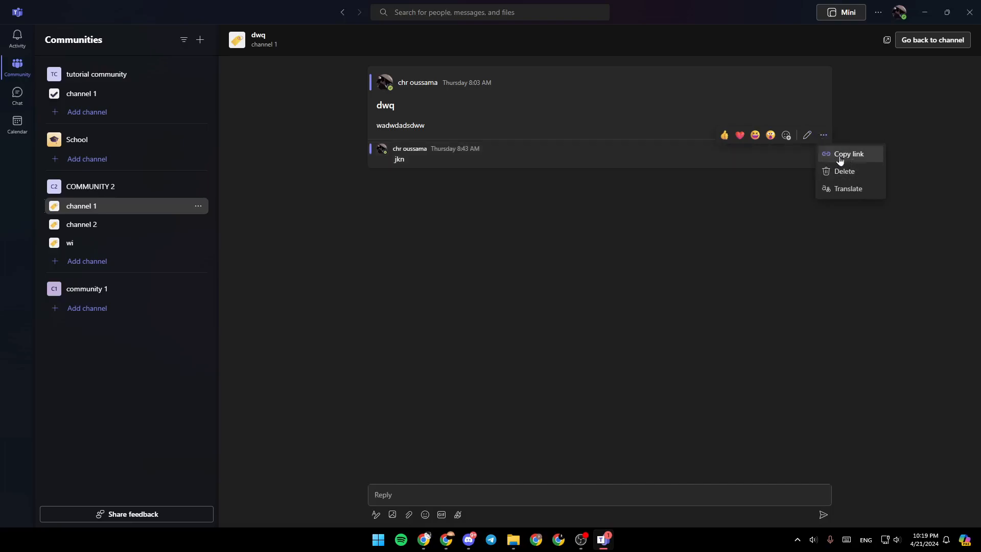
pyautogui.moveTo(848, 188)
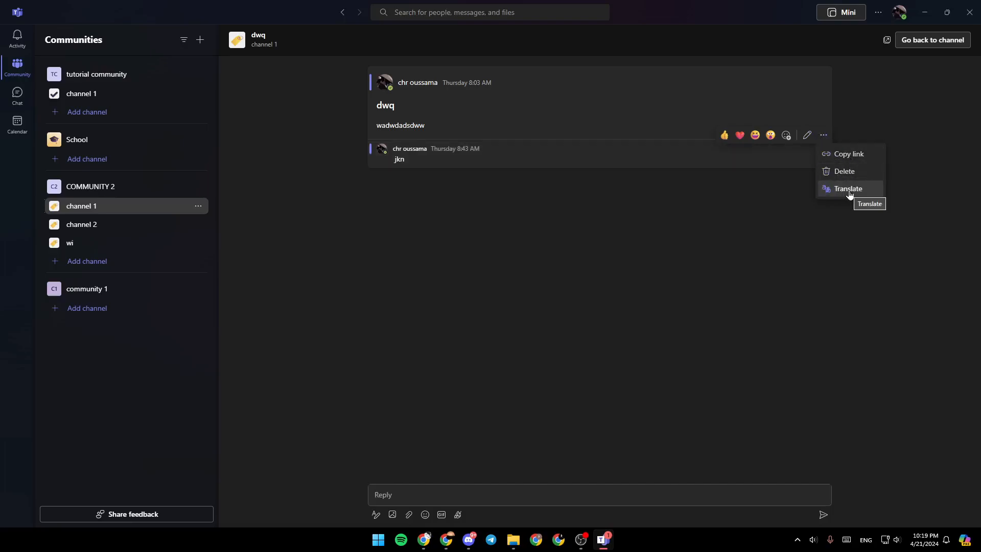
pyautogui.click(844, 170)
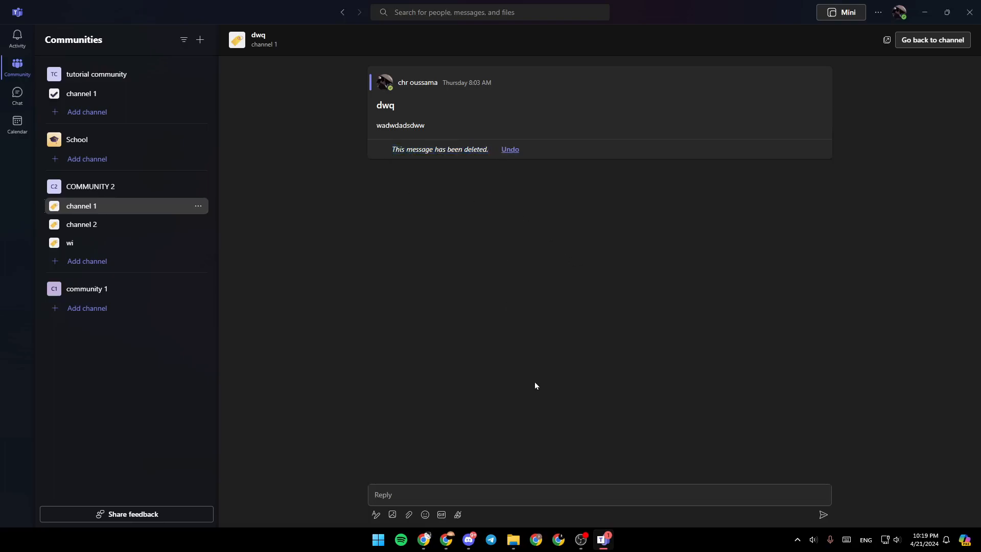
pyautogui.click(18, 96)
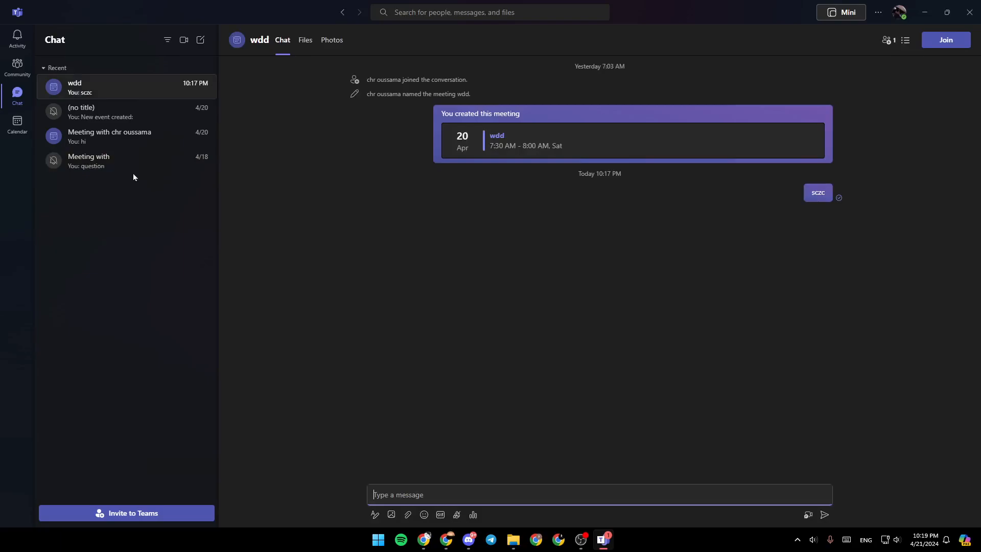
pyautogui.moveTo(413, 393)
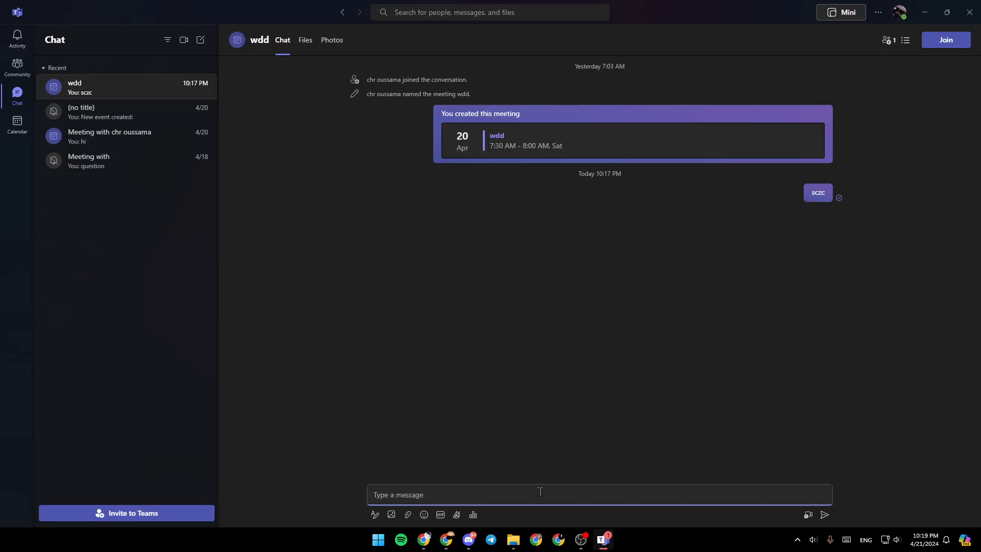
# - Send a 'hello' message in the wdd chat
pyautogui.write('hello')
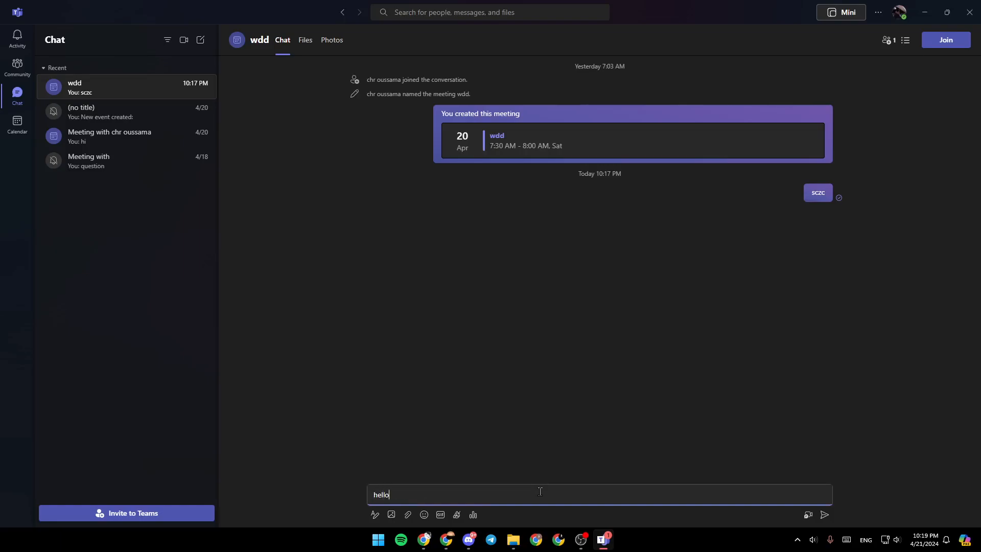
pyautogui.press('Return')
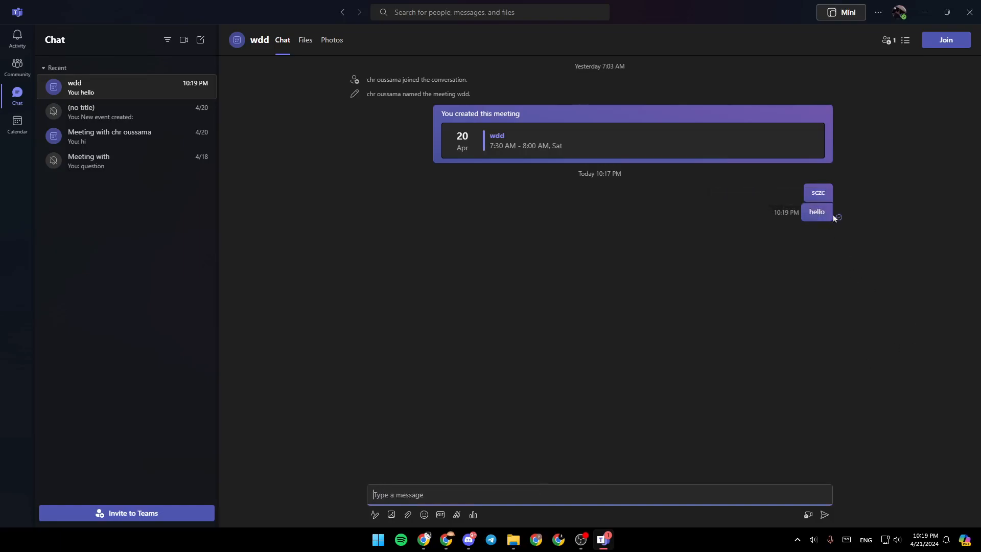
pyautogui.moveTo(817, 212)
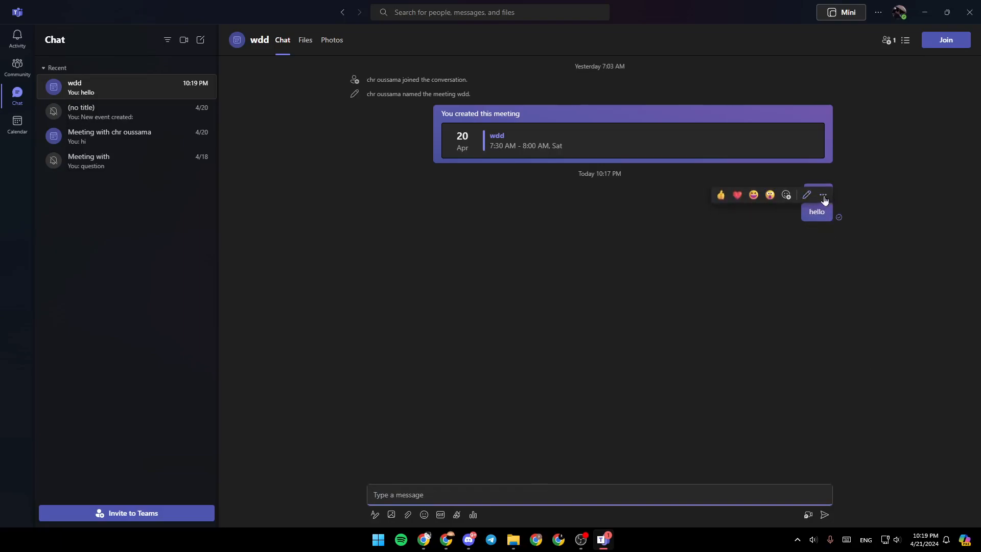
# - Delete the hello message, undo to restore it, and begin editing it
pyautogui.click(823, 194)
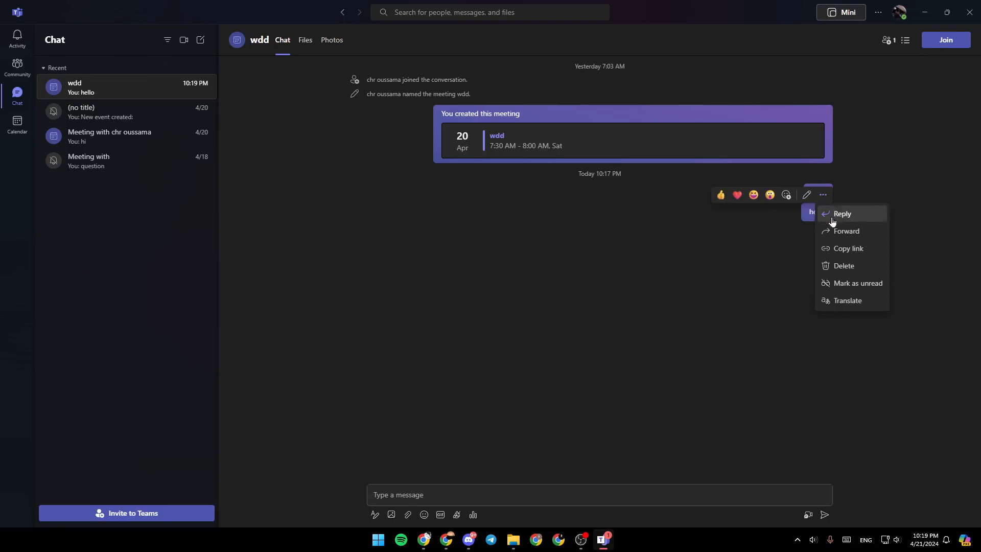
pyautogui.moveTo(848, 249)
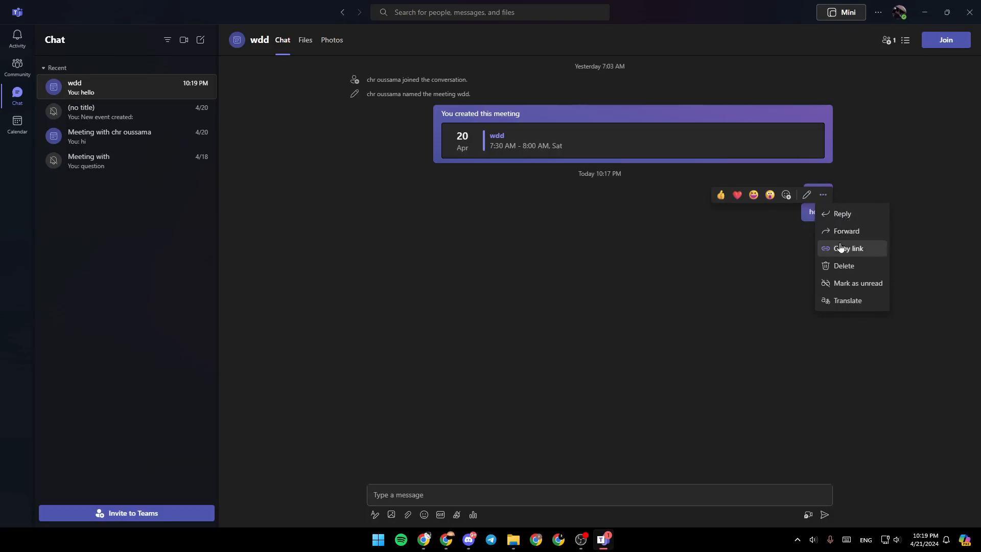
pyautogui.moveTo(857, 283)
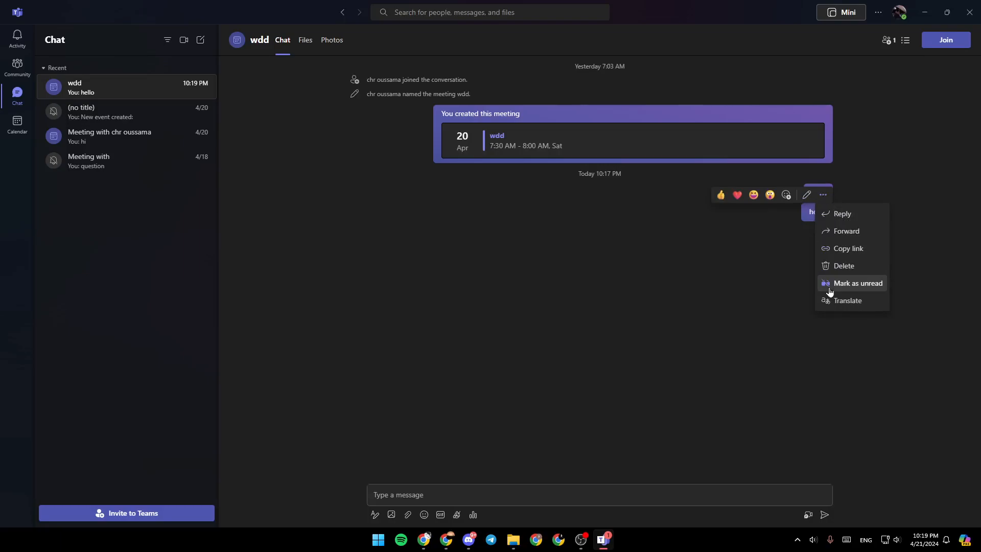
pyautogui.moveTo(879, 290)
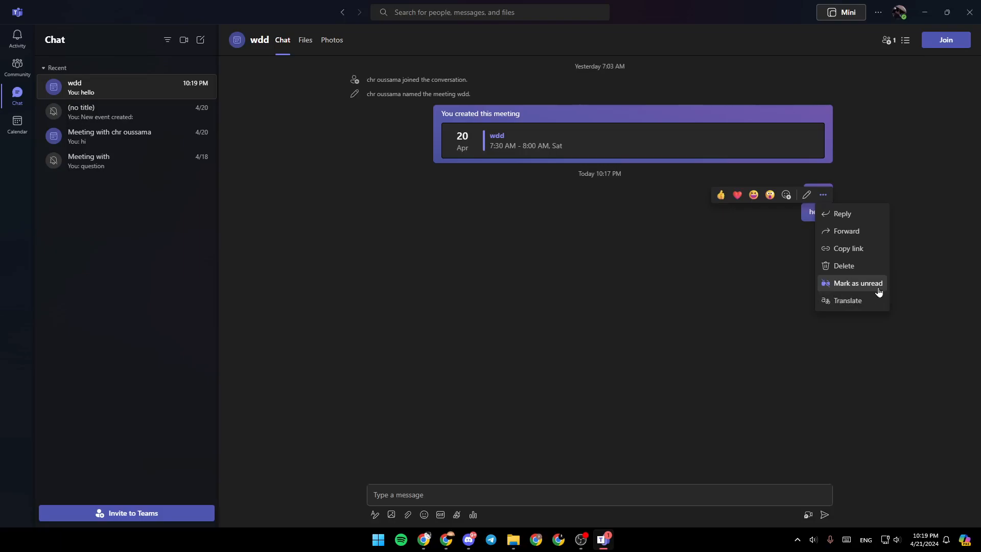
pyautogui.moveTo(845, 266)
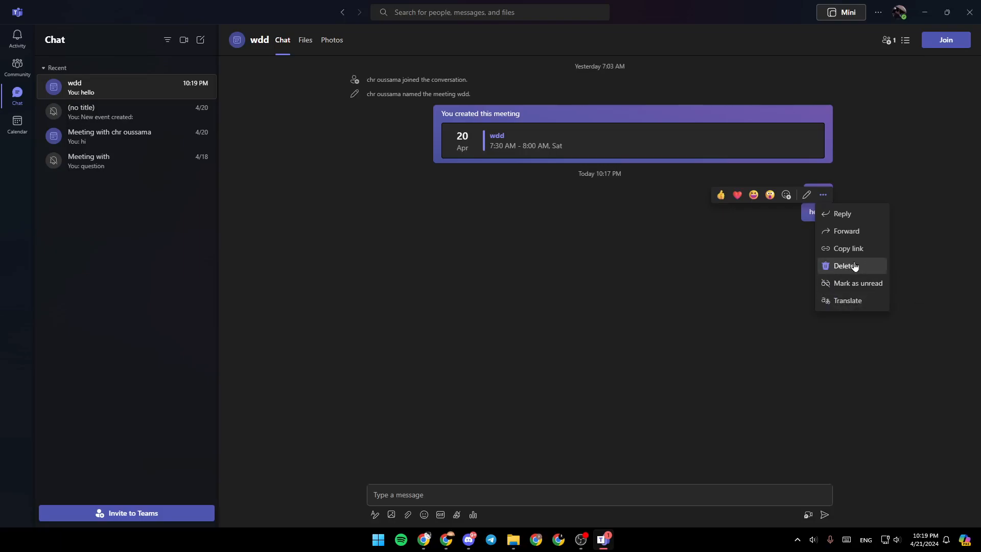
pyautogui.click(845, 265)
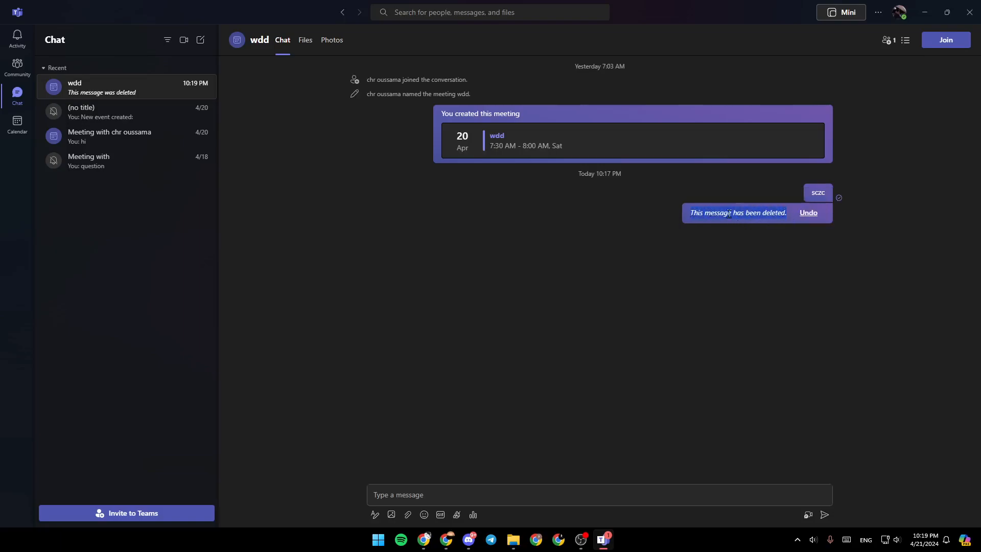
pyautogui.moveTo(749, 222)
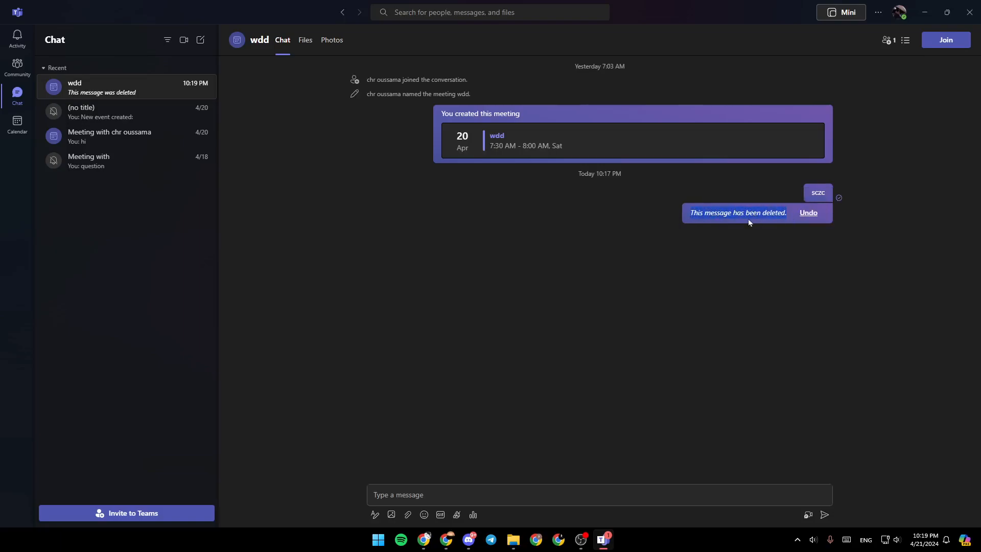
pyautogui.moveTo(790, 237)
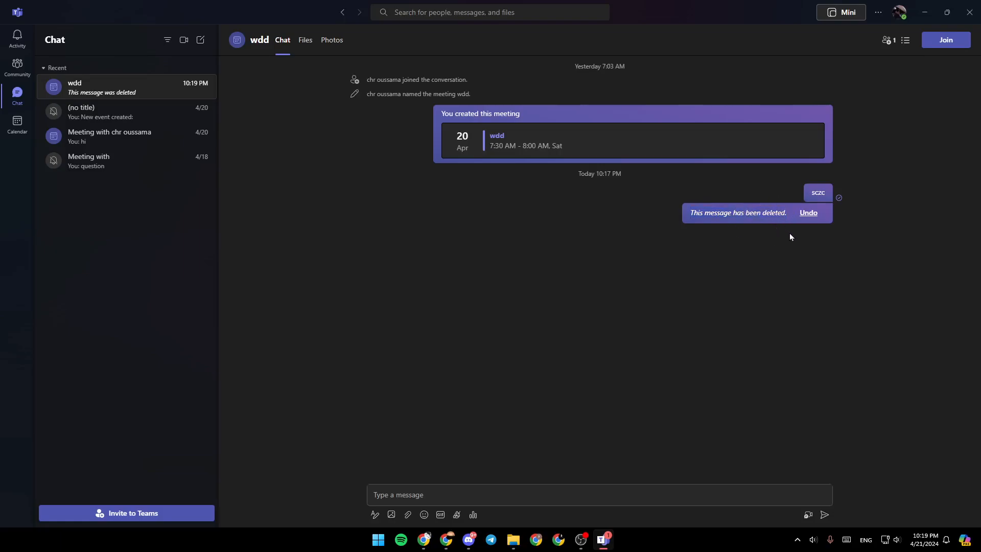
pyautogui.click(808, 213)
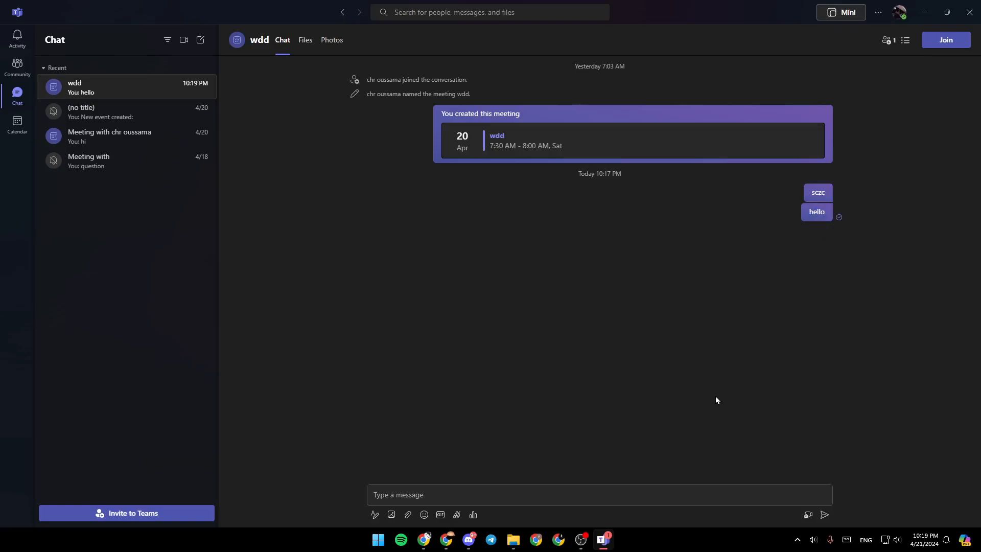
pyautogui.click(807, 195)
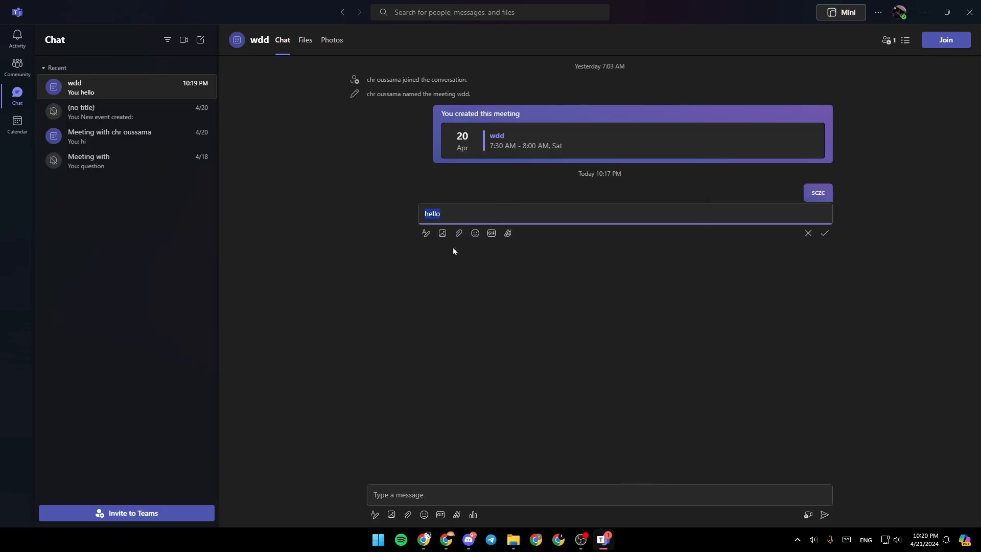
pyautogui.moveTo(824, 237)
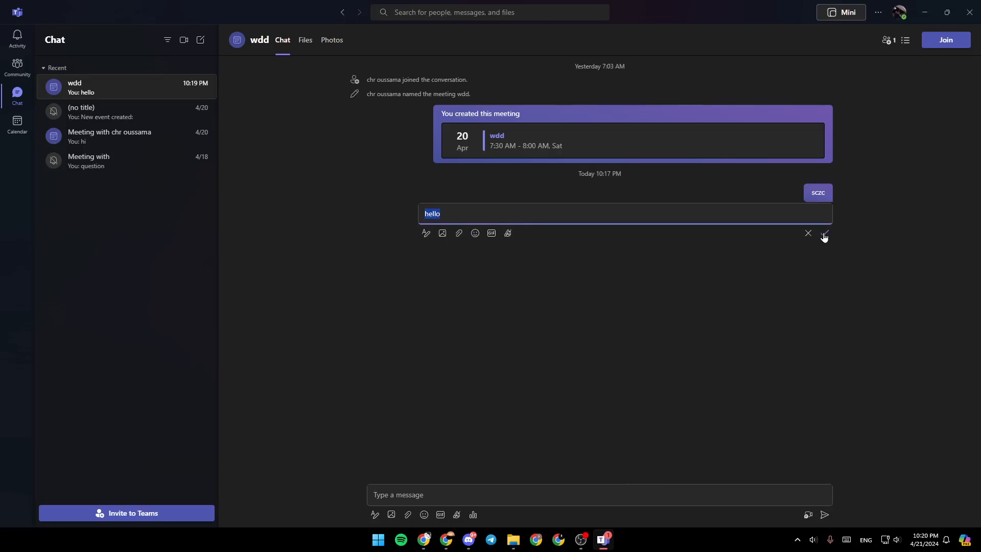
# - Save the edit so the hello message shows an Edited label
pyautogui.click(824, 233)
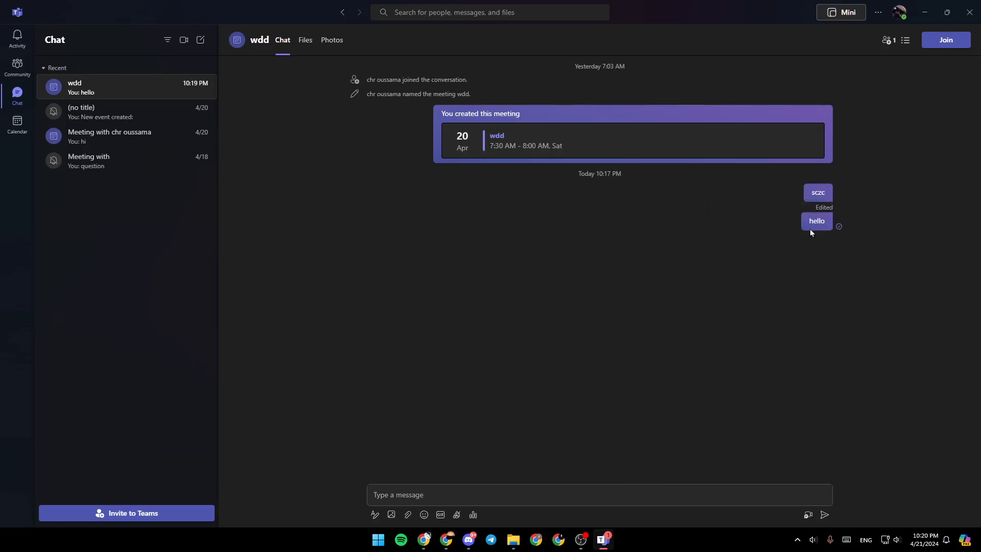
pyautogui.moveTo(645, 316)
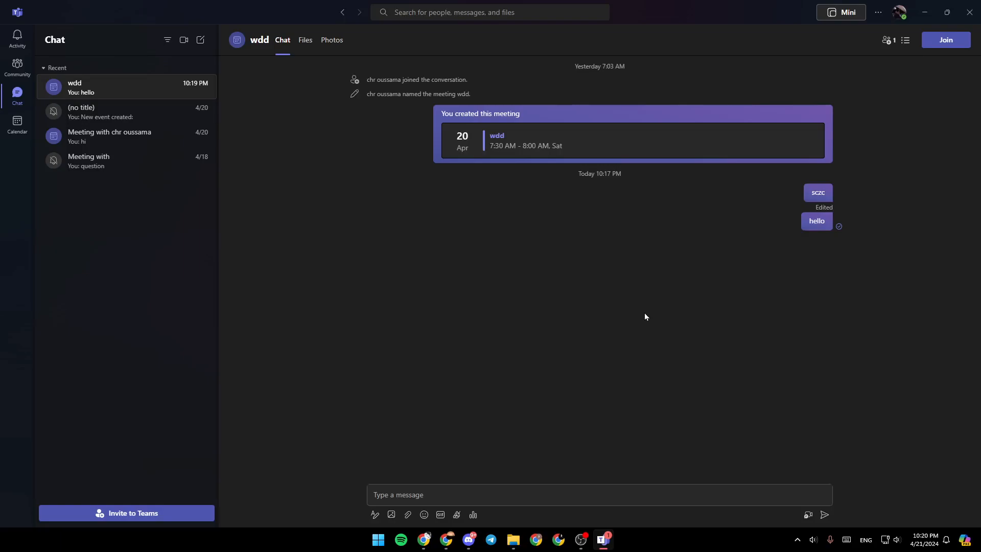